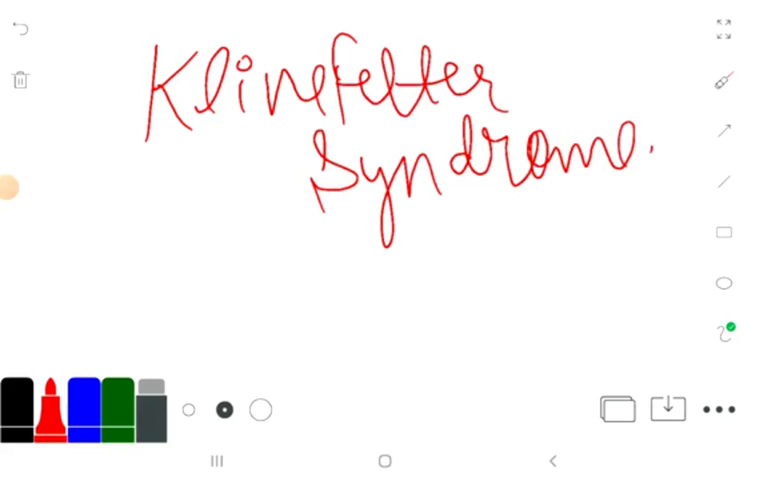
# Underline the Klinefelter Syndrome title and write 'KS' with an arrow toward its cause.
pyautogui.moveTo(113, 172); pyautogui.dragTo(313, 150)
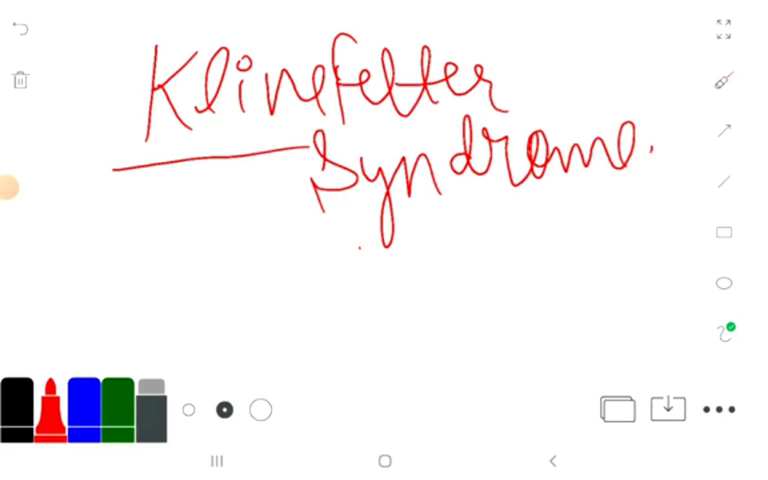
pyautogui.moveTo(360, 240); pyautogui.dragTo(560, 205)
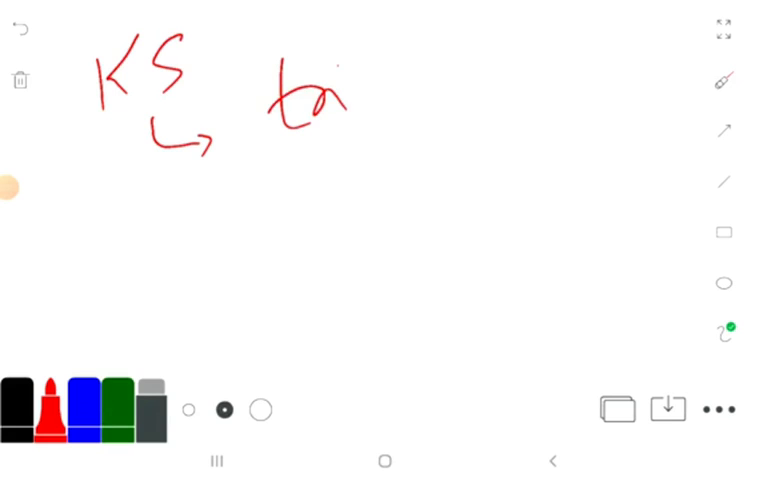
# Finish the 'trisomy' cause note beside the KS arrow in red ink.
pyautogui.moveTo(355, 95); pyautogui.dragTo(465, 75)
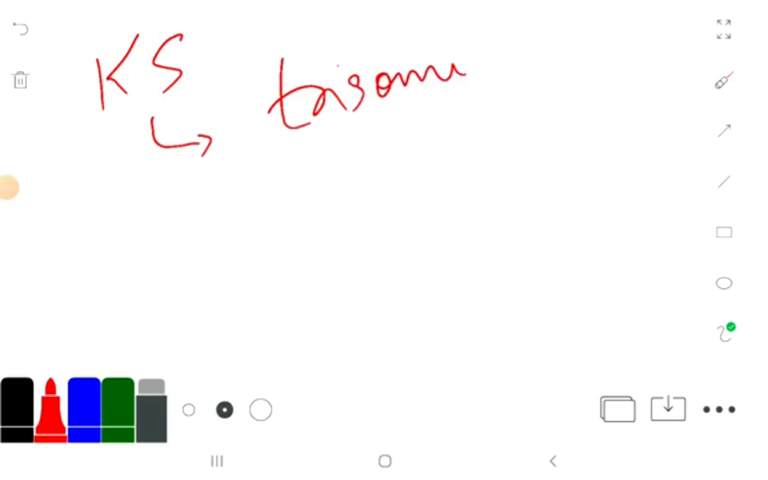
pyautogui.moveTo(460, 60); pyautogui.dragTo(470, 130)
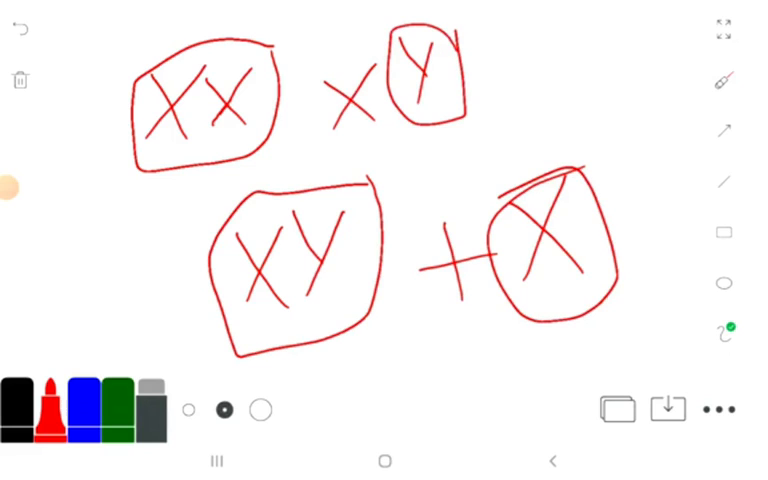
# Clear the board and draw a circled XXY with XX + Y and X + XY below.
pyautogui.click(20, 80)
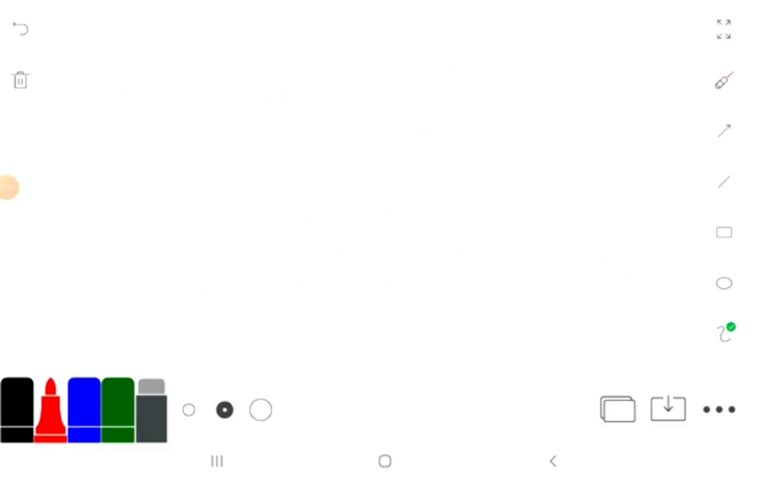
pyautogui.moveTo(150, 70); pyautogui.dragTo(280, 150)
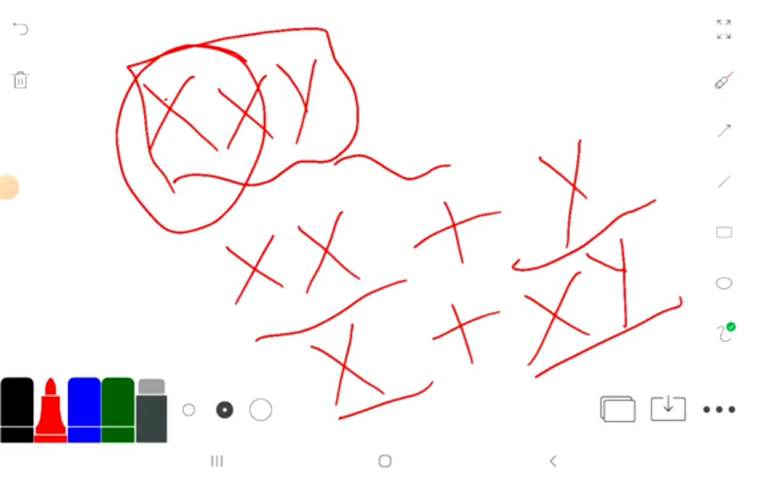
pyautogui.moveTo(285, 175); pyautogui.dragTo(315, 360)
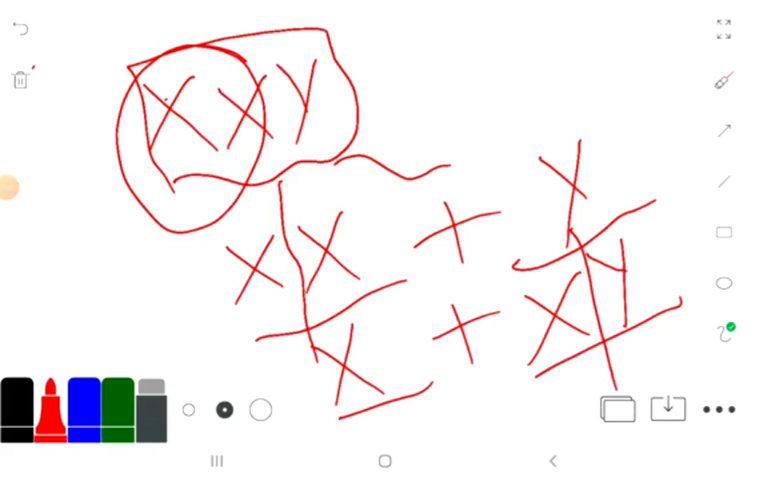
# Clear the board, underline the 'KS' heading, and write 'tall' as the first feature.
pyautogui.click(20, 80)
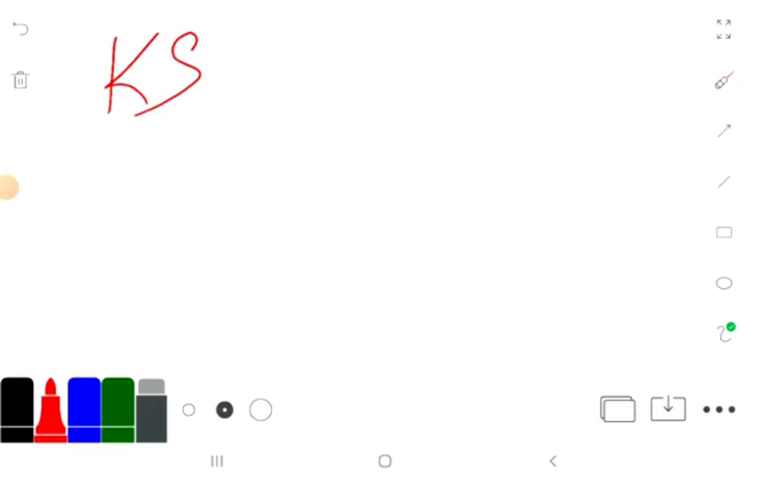
pyautogui.moveTo(320, 75); pyautogui.dragTo(320, 150)
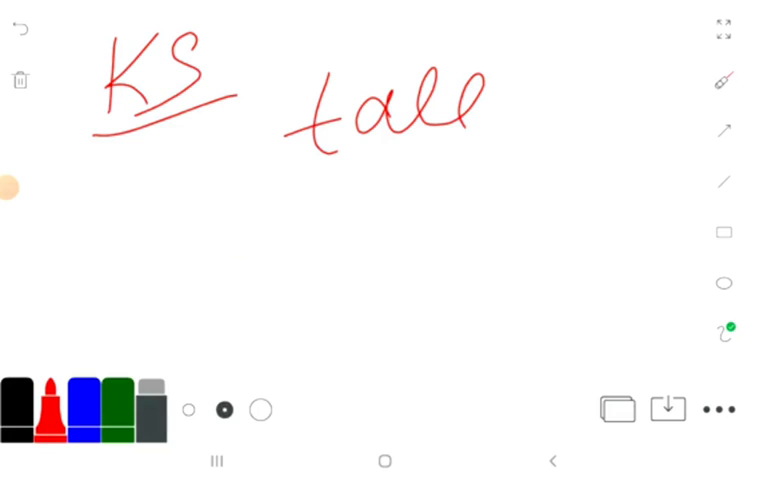
pyautogui.moveTo(170, 200); pyautogui.dragTo(180, 235)
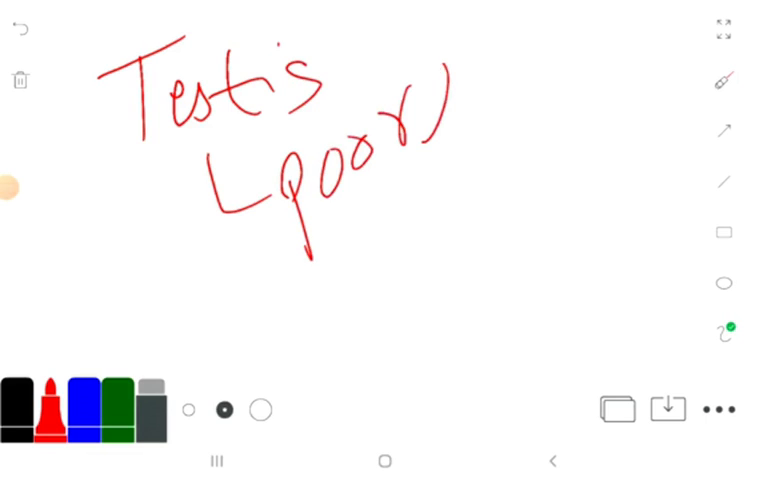
# Write 'poorly devel.' for the testes and the next clinical feature below it.
pyautogui.moveTo(470, 100); pyautogui.dragTo(570, 210)
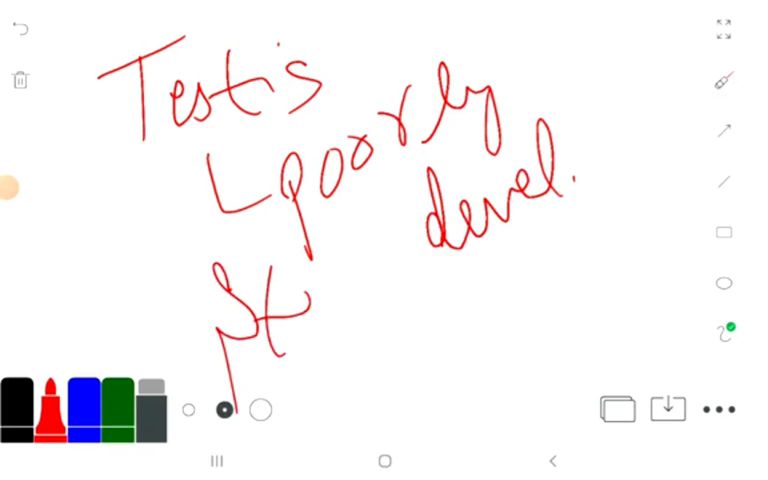
pyautogui.moveTo(280, 330); pyautogui.dragTo(510, 340)
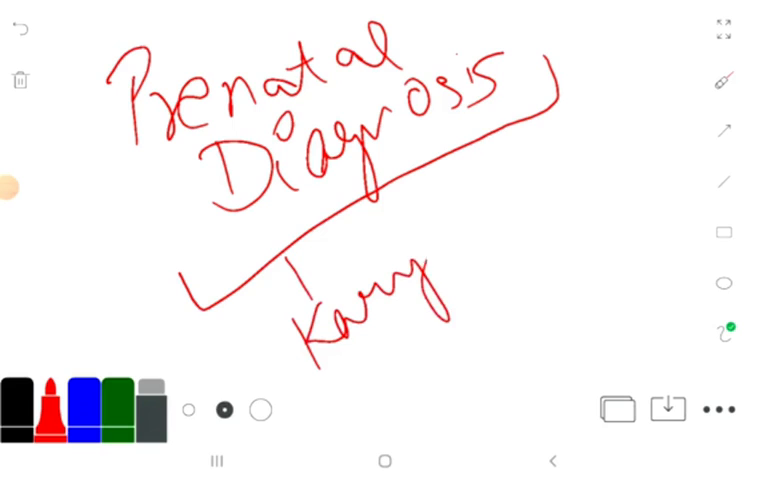
# Finish the chorionic villus sampling note, clear the board, and continue handwriting.
pyautogui.moveTo(440, 310); pyautogui.dragTo(570, 200)
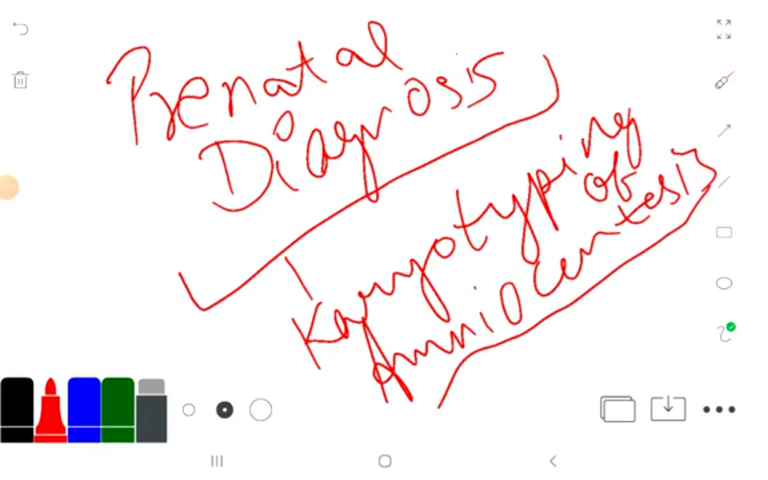
pyautogui.click(20, 80)
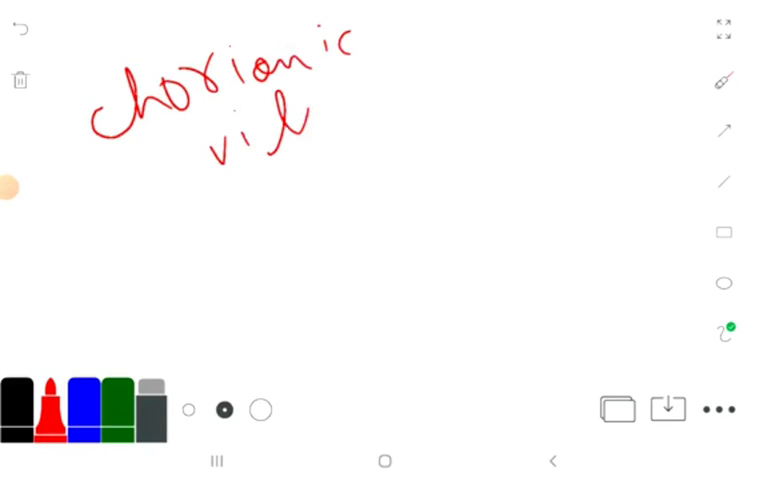
pyautogui.moveTo(290, 95); pyautogui.dragTo(420, 180)
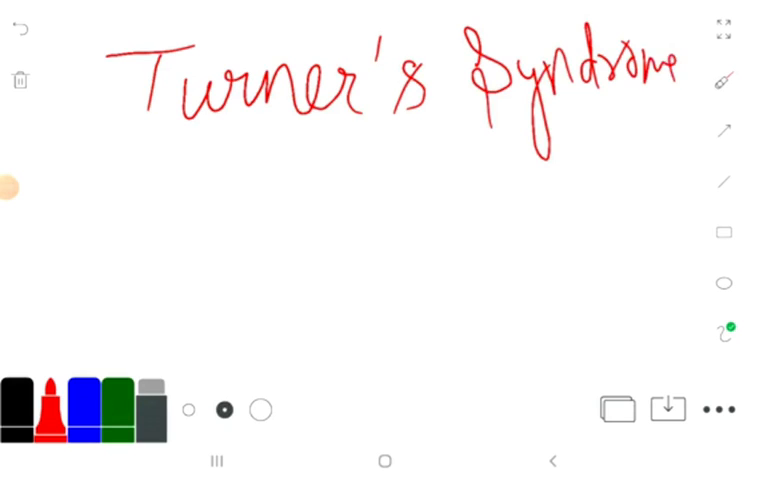
# Underline 'Turner's Syndrome' and write 'chr. abnormality (monosomy) X chr.' beneath it.
pyautogui.moveTo(220, 145); pyautogui.dragTo(660, 110)
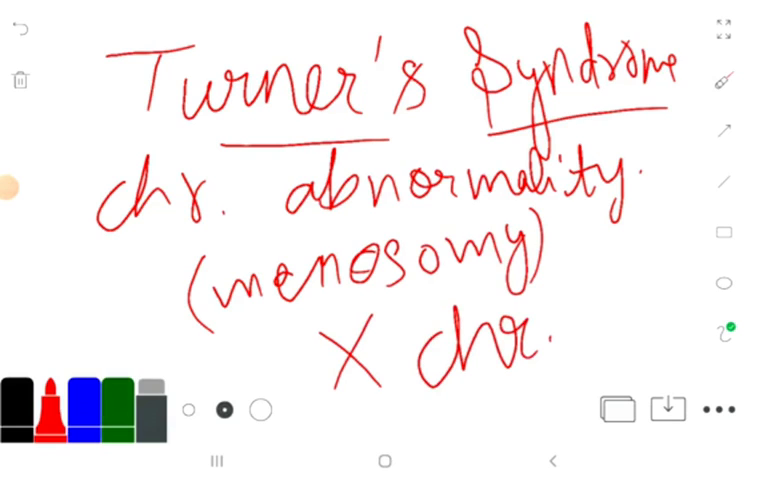
# Clear the board and sketch the 'X + [box]' chromosome diagram in red.
pyautogui.click(20, 80)
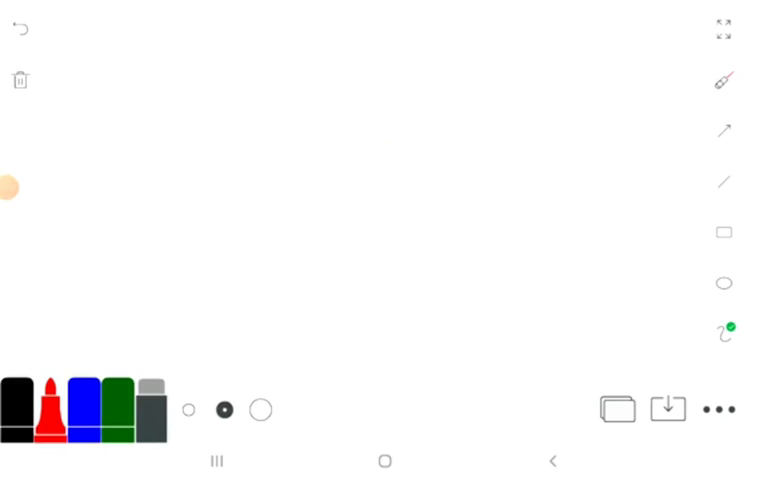
pyautogui.moveTo(162, 64); pyautogui.dragTo(218, 152)
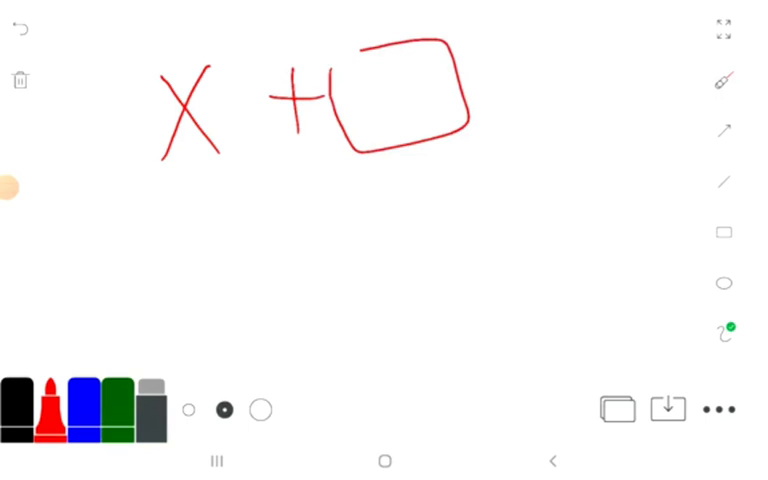
pyautogui.moveTo(402, 260); pyautogui.dragTo(402, 160)
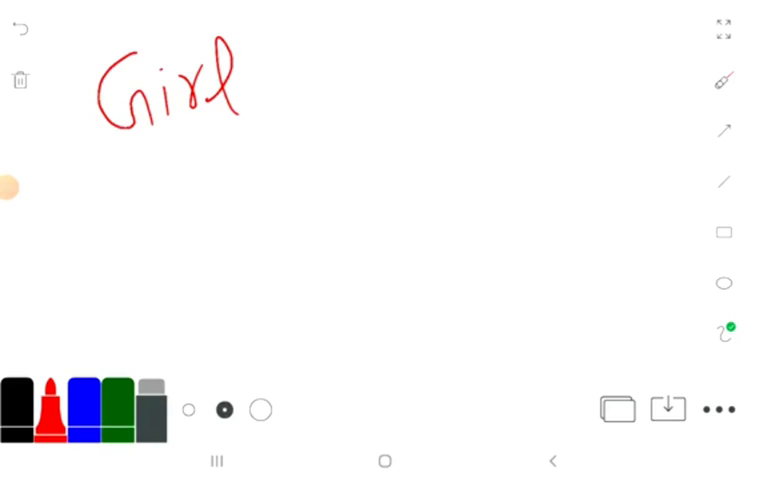
# Write 'Girl —' followed by 'cystic hygromas (neck)' and 'Short, webbed neck'.
pyautogui.moveTo(270, 90); pyautogui.dragTo(345, 90)
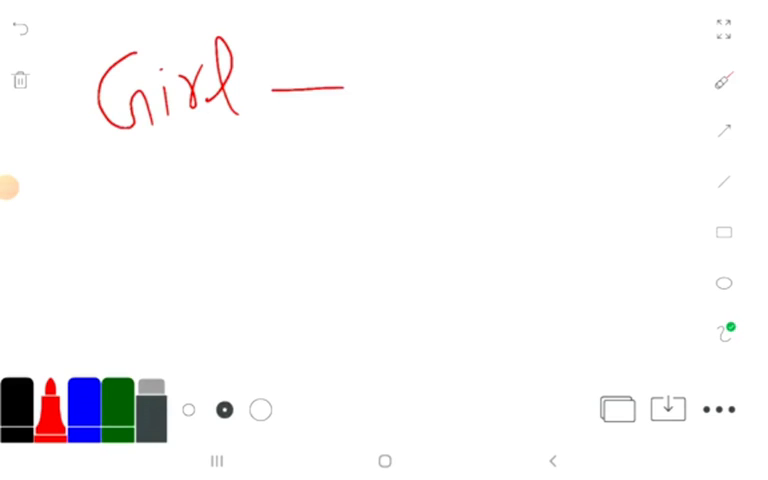
pyautogui.moveTo(385, 60); pyautogui.dragTo(410, 110)
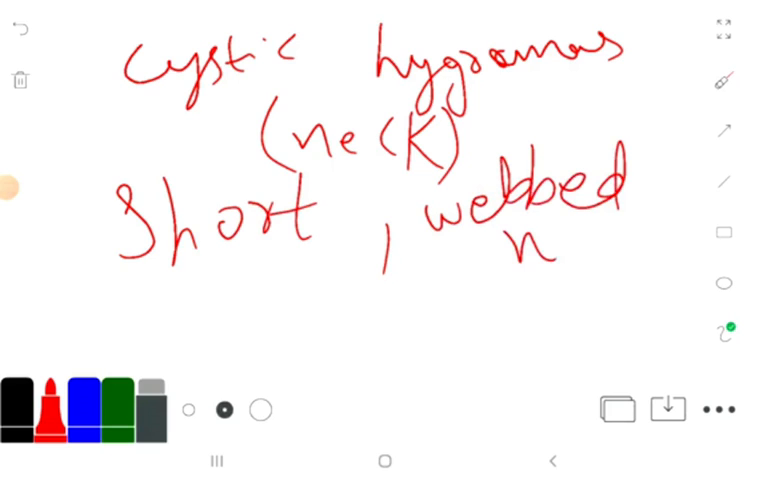
pyautogui.moveTo(520, 240); pyautogui.dragTo(630, 270)
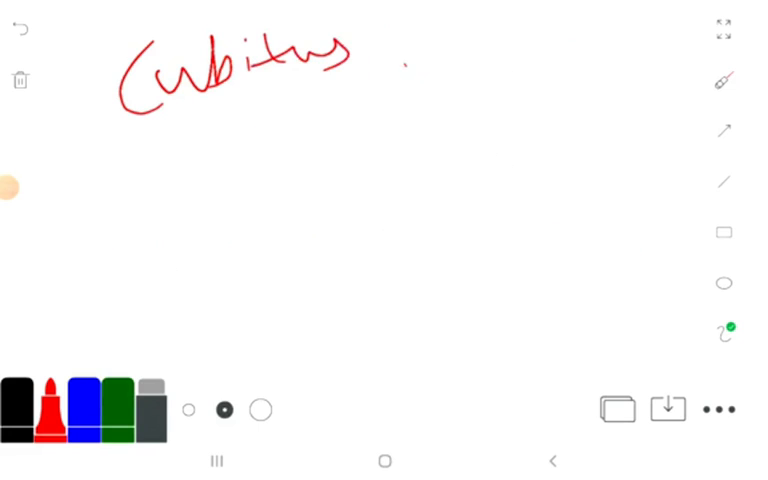
# Write 'Cubitus varus.' and 'Hands – small', then clear the board.
pyautogui.moveTo(400, 65); pyautogui.dragTo(555, 75)
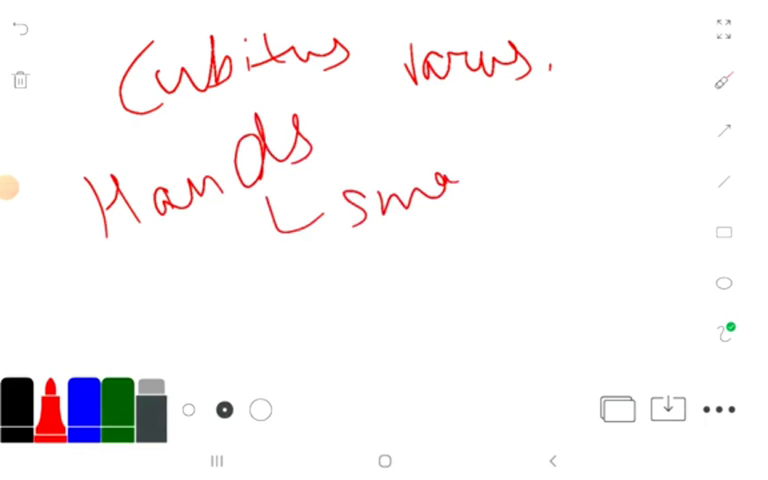
pyautogui.click(20, 80)
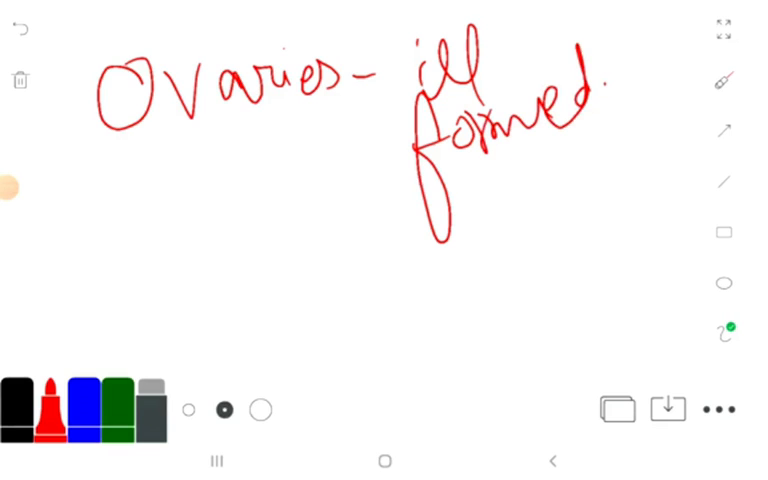
# Add a final stroke to the ovaries note, then write a red 'A' on a fresh page.
pyautogui.moveTo(220, 130); pyautogui.dragTo(175, 275)
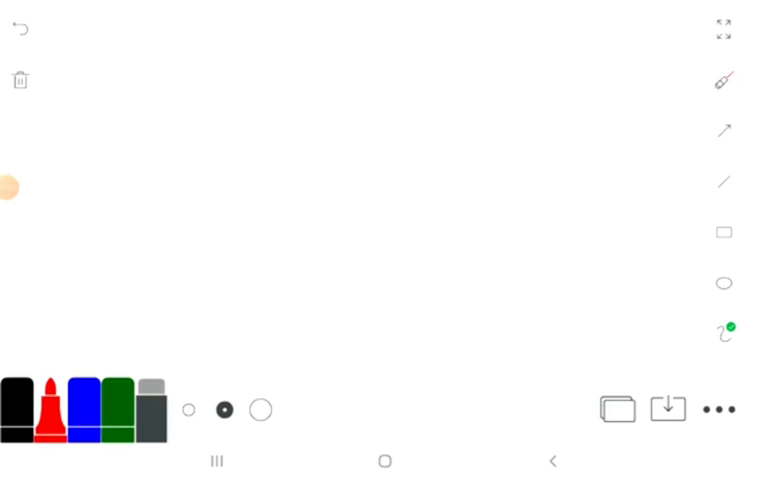
pyautogui.moveTo(70, 72); pyautogui.dragTo(115, 155)
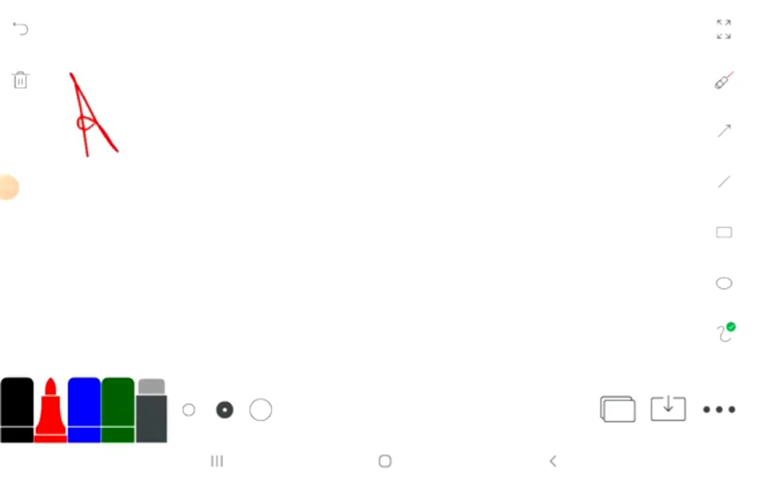